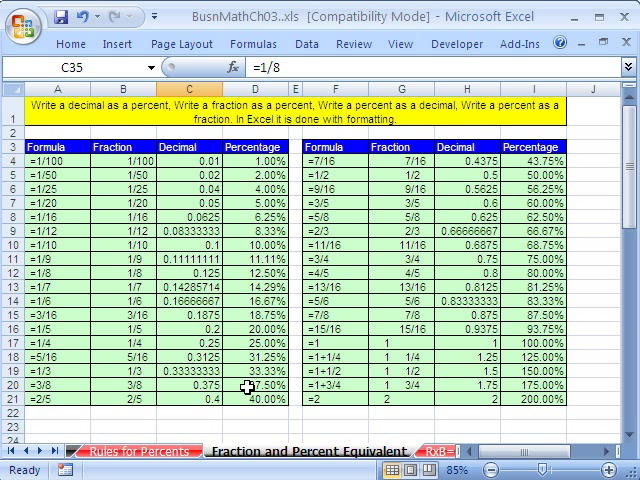
{"action": "mouse_move", "coordinate": [56, 188]}
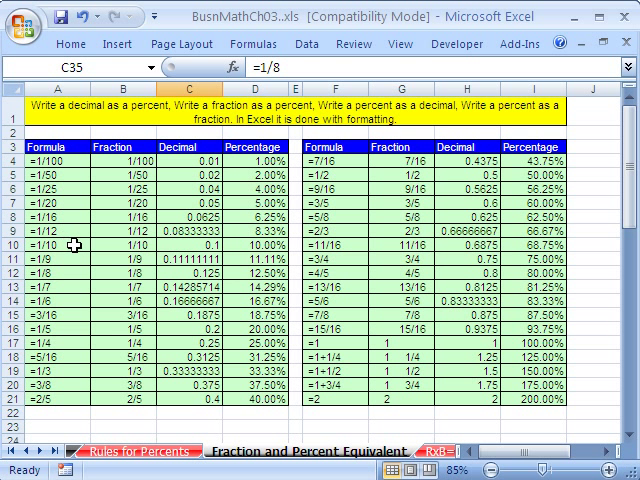
{"action": "mouse_move", "coordinate": [80, 324]}
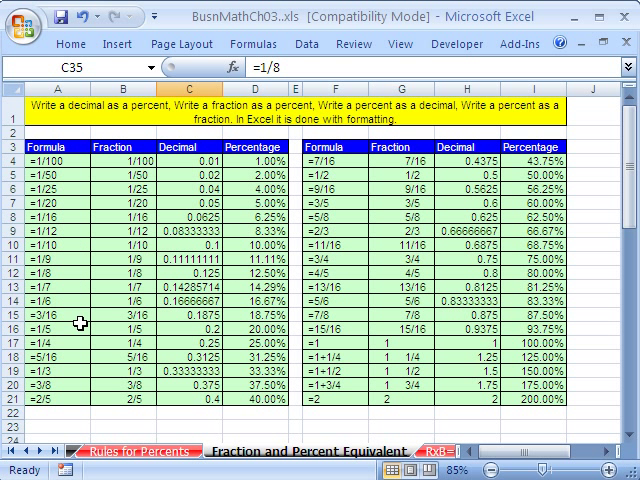
{"action": "mouse_move", "coordinate": [60, 388]}
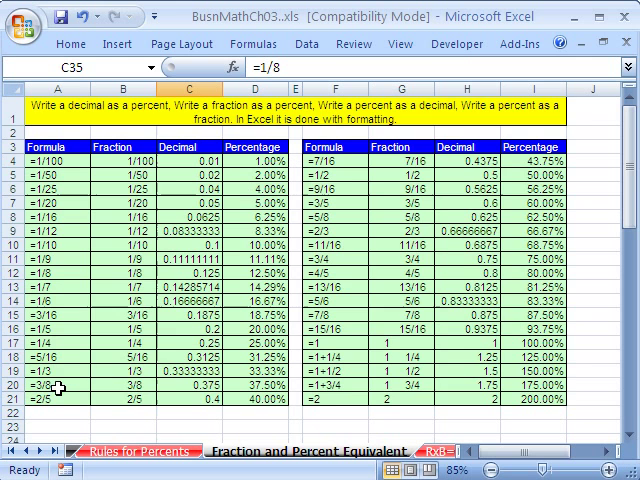
- Scroll to the Try Formatting table and select the Fraction column cells B27:B62
{"action": "scroll", "scroll_direction": "down", "scroll_amount": 3}
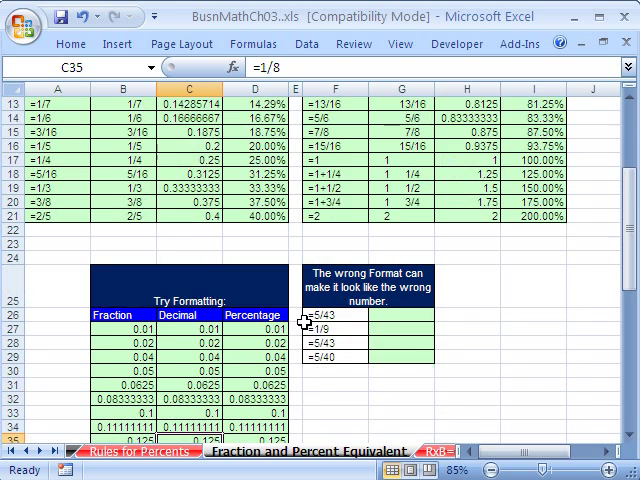
{"action": "scroll", "scroll_direction": "down", "scroll_amount": 3}
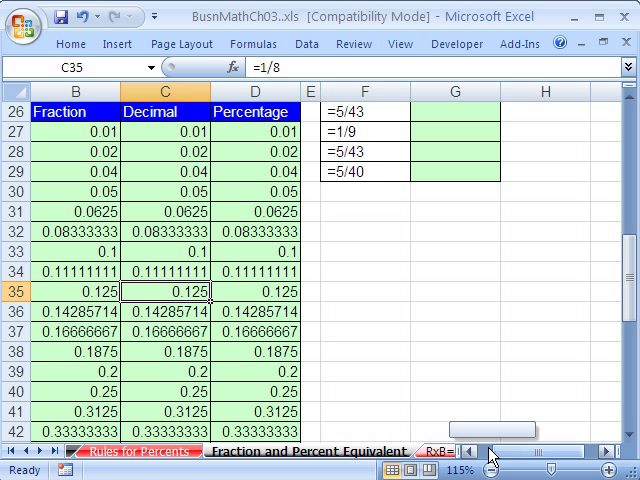
{"action": "scroll", "scroll_direction": "left", "scroll_amount": 3}
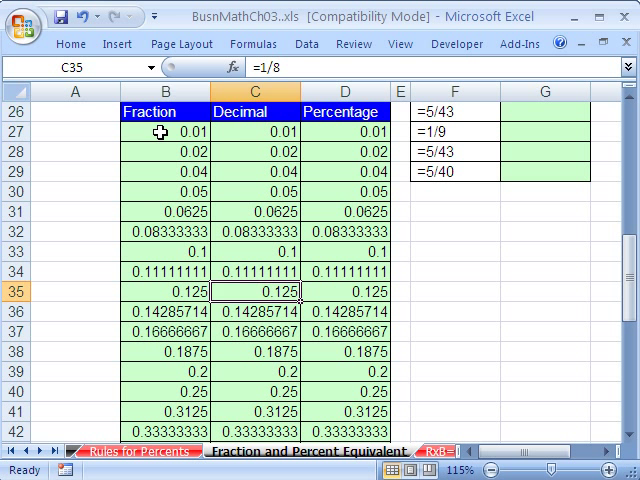
{"action": "left_click", "coordinate": [150, 132]}
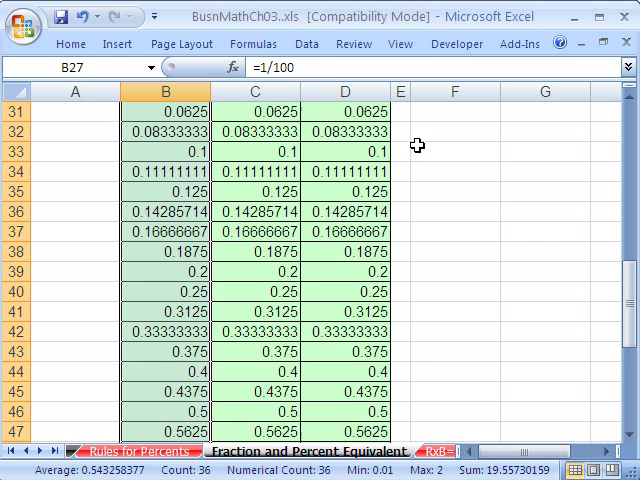
{"action": "scroll", "scroll_direction": "up", "scroll_amount": 3}
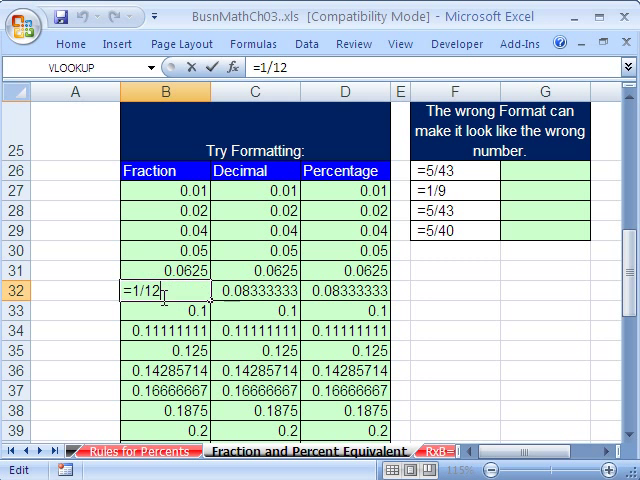
- Format the Fraction column as fractions up to three digits, giving 1/100, 1/50, 1/25
{"action": "left_click", "coordinate": [150, 192]}
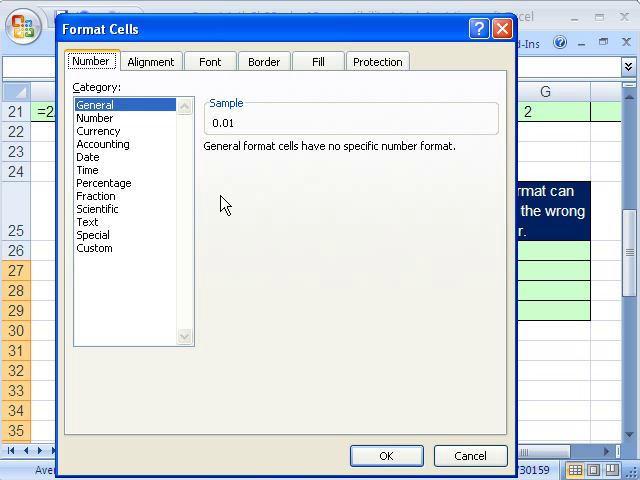
{"action": "mouse_move", "coordinate": [96, 216]}
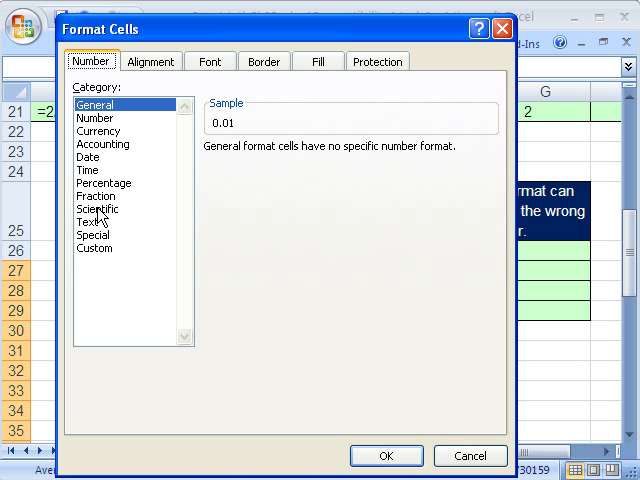
{"action": "left_click", "coordinate": [96, 196]}
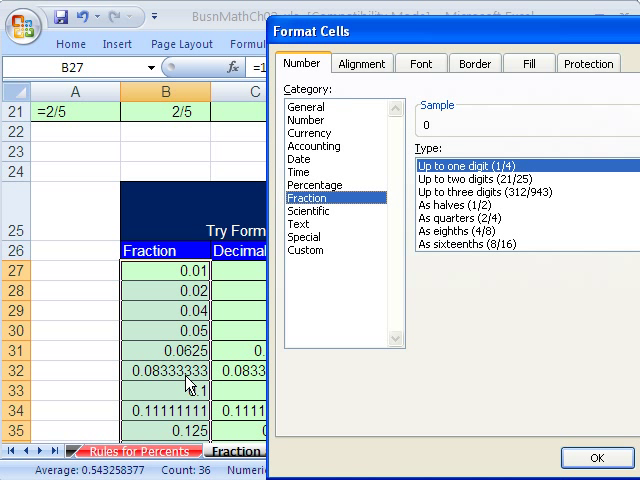
{"action": "mouse_move", "coordinate": [548, 204]}
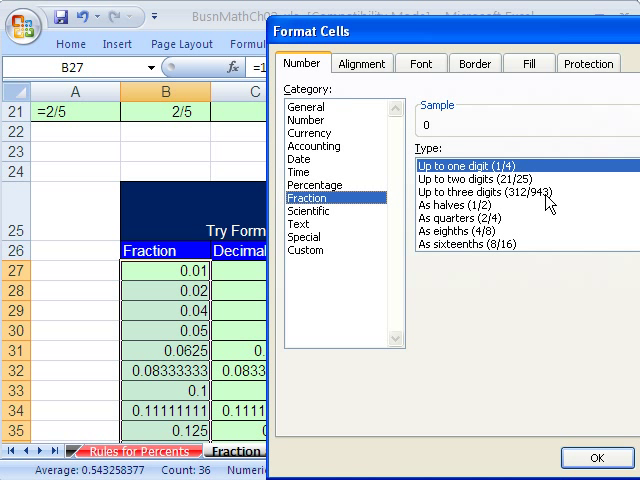
{"action": "left_click", "coordinate": [492, 192]}
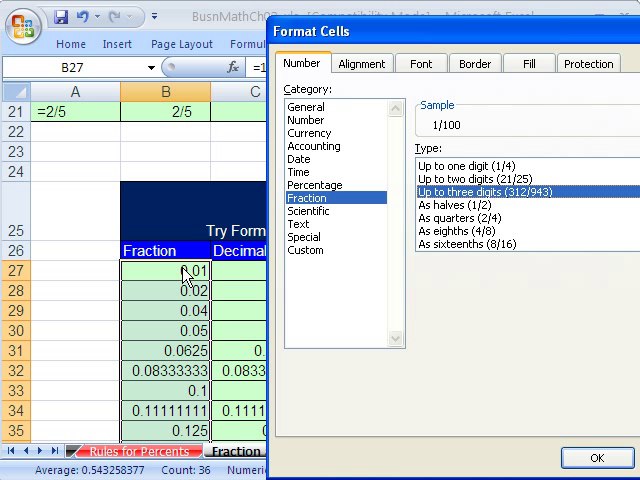
{"action": "mouse_move", "coordinate": [180, 368]}
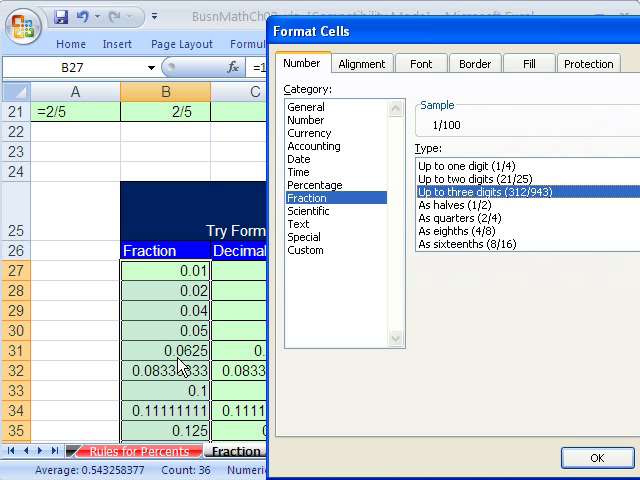
{"action": "mouse_move", "coordinate": [466, 204]}
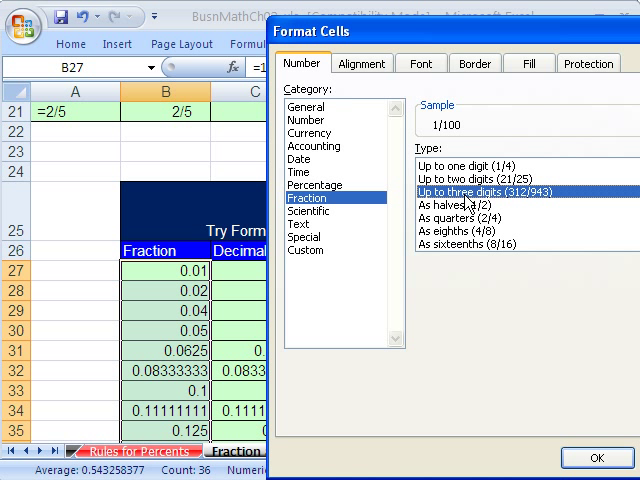
{"action": "mouse_move", "coordinate": [520, 232]}
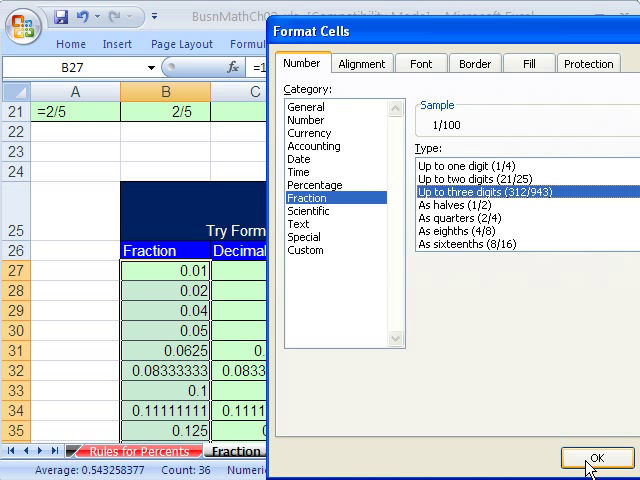
{"action": "left_click", "coordinate": [596, 464]}
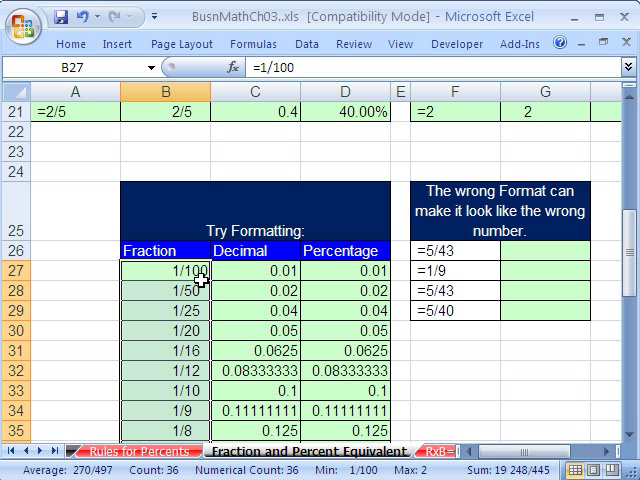
{"action": "mouse_move", "coordinate": [136, 302]}
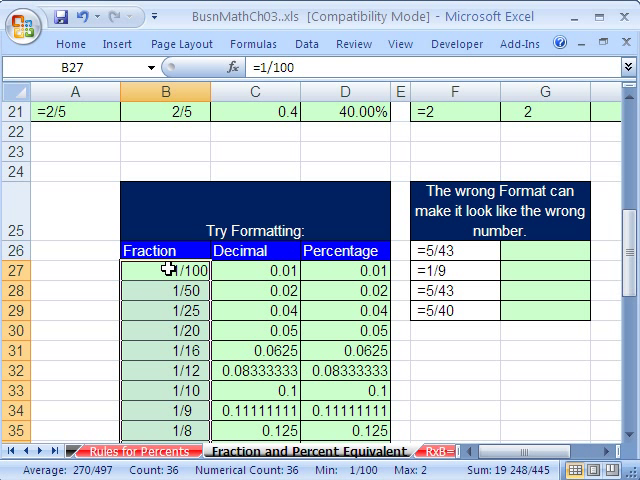
{"action": "left_click", "coordinate": [168, 322]}
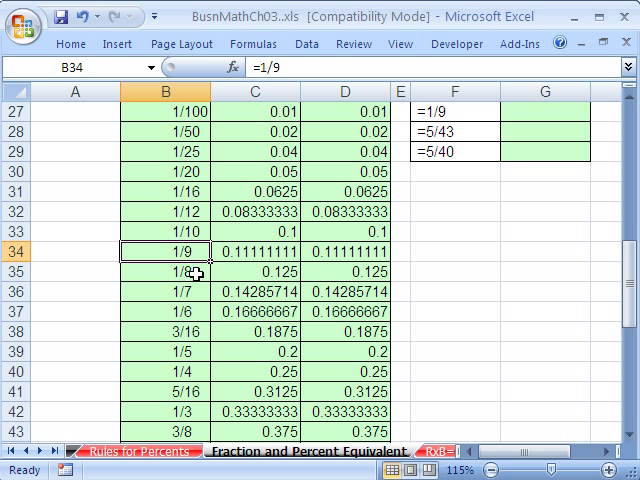
{"action": "left_click", "coordinate": [172, 272]}
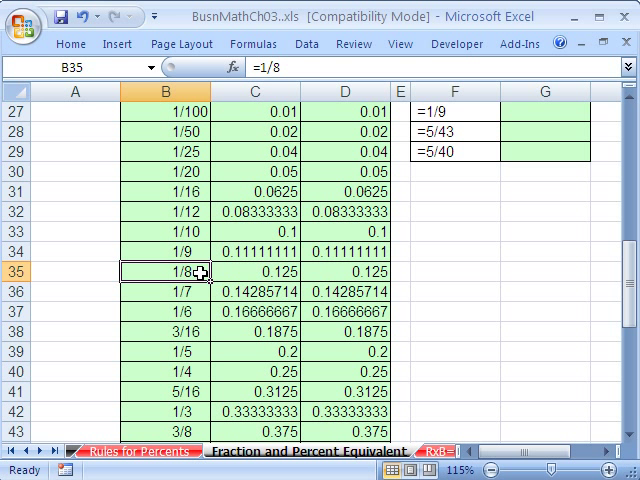
{"action": "mouse_move", "coordinate": [198, 312]}
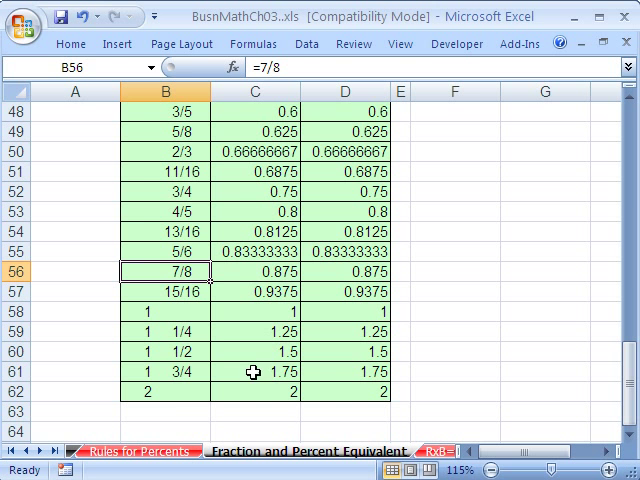
{"action": "double_click", "coordinate": [158, 372]}
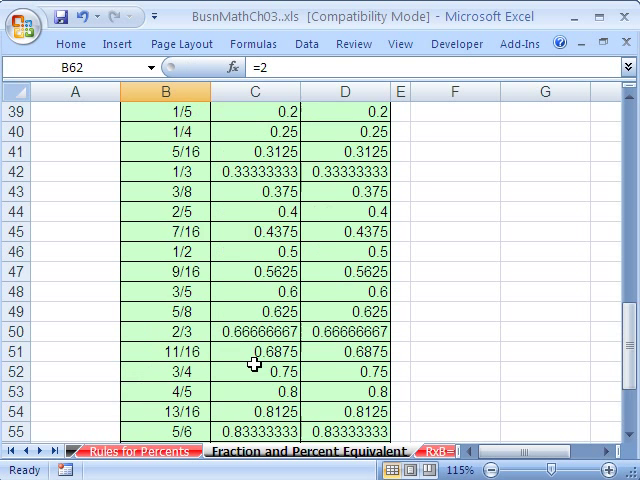
{"action": "scroll", "scroll_direction": "up", "scroll_amount": 3}
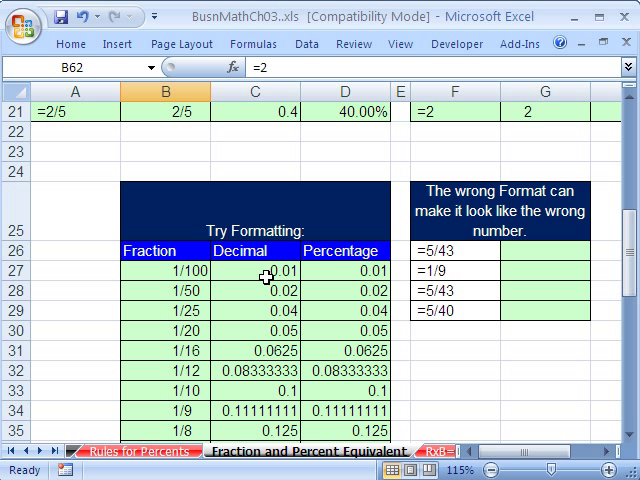
{"action": "left_click", "coordinate": [256, 272]}
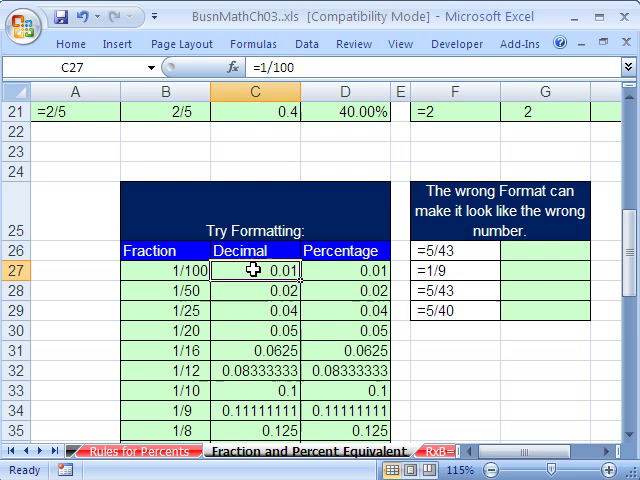
{"action": "key", "text": "ctrl+1"}
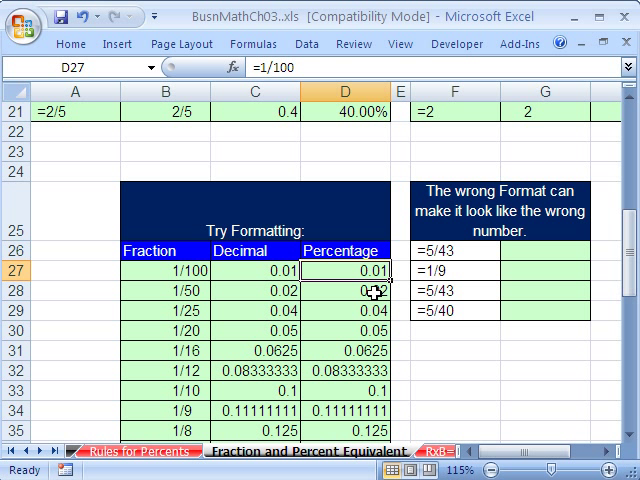
{"action": "scroll", "scroll_direction": "down", "scroll_amount": 3}
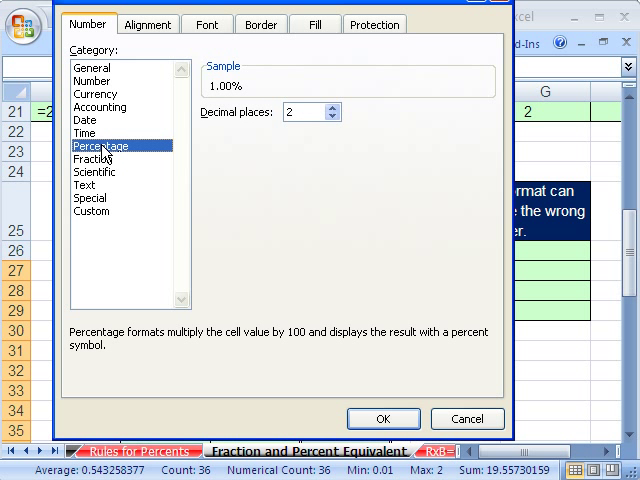
{"action": "mouse_move", "coordinate": [344, 280]}
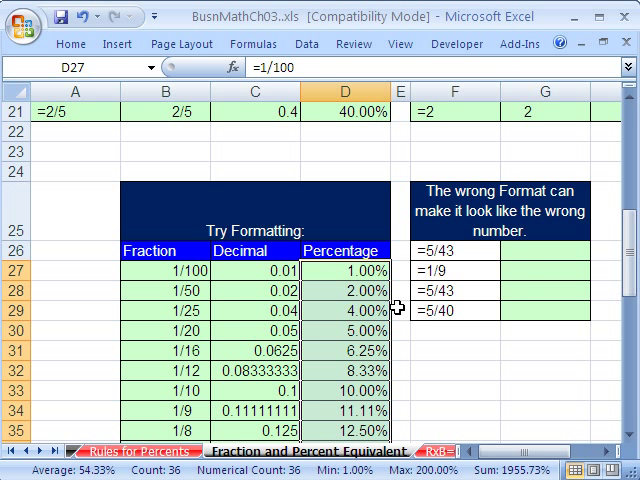
{"action": "mouse_move", "coordinate": [372, 392]}
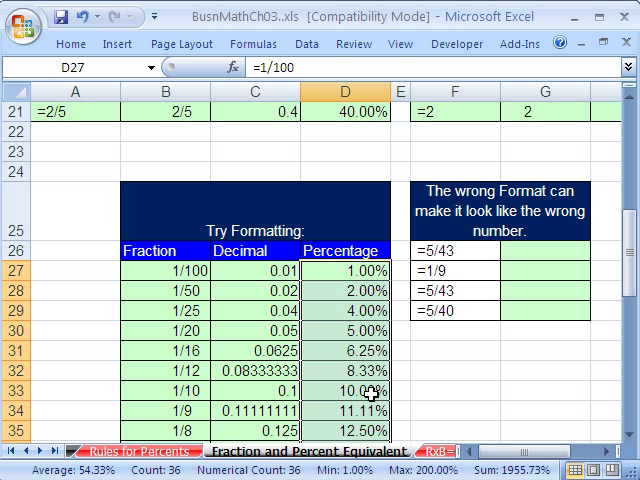
- Enter =1/25 in C29 so the Decimal column shows 0.04
{"action": "scroll", "scroll_direction": "down", "scroll_amount": 3}
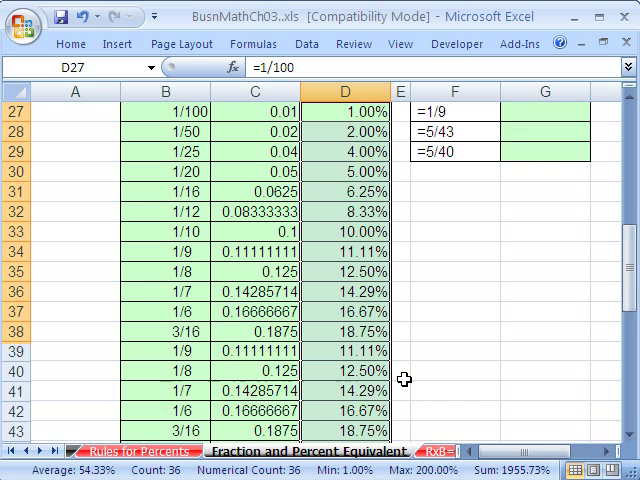
{"action": "scroll", "scroll_direction": "down", "scroll_amount": 3}
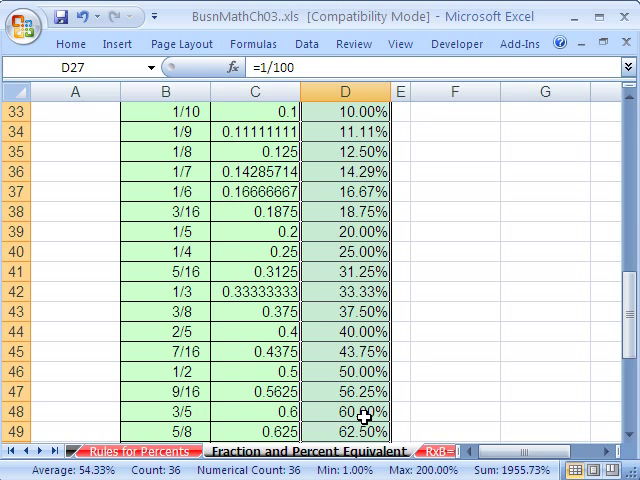
{"action": "scroll", "scroll_direction": "up", "scroll_amount": 3}
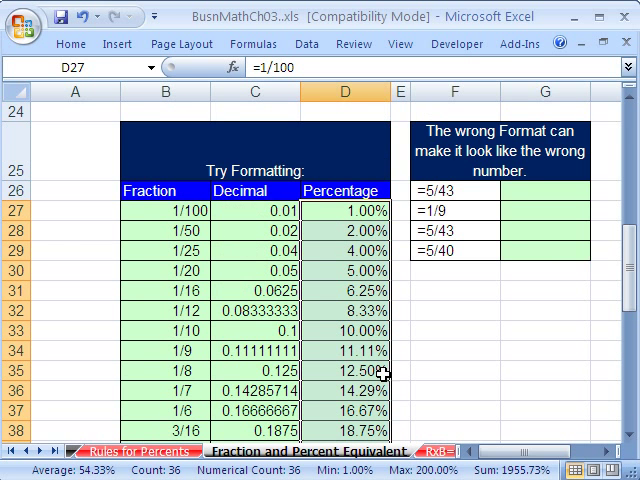
{"action": "mouse_move", "coordinate": [288, 218]}
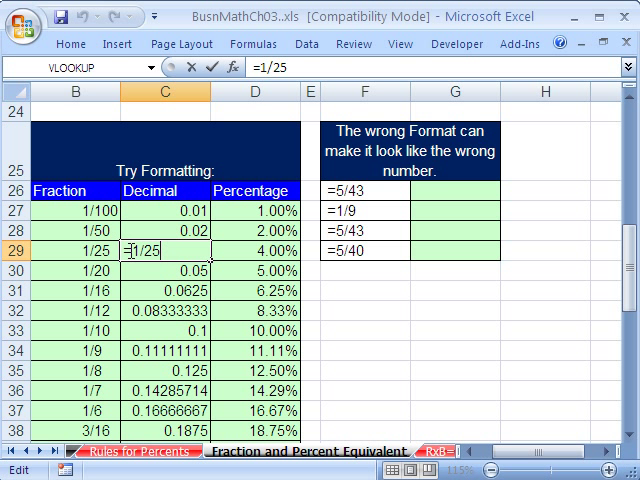
{"action": "mouse_move", "coordinate": [388, 310]}
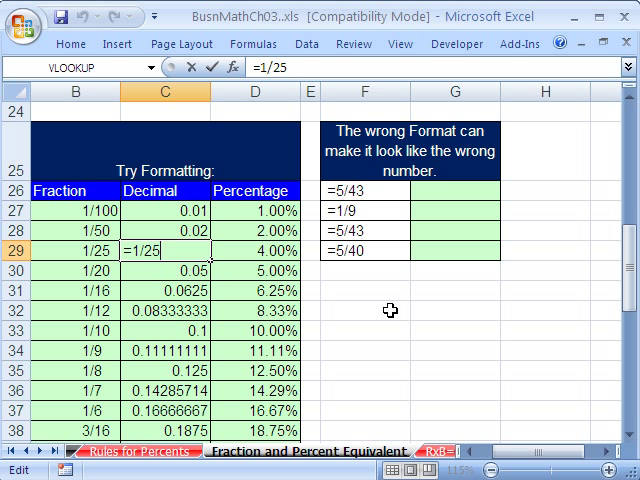
{"action": "key", "text": "Return"}
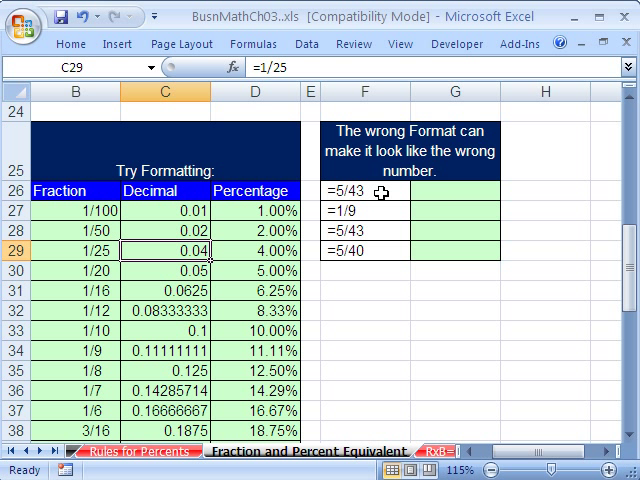
{"action": "mouse_move", "coordinate": [438, 192]}
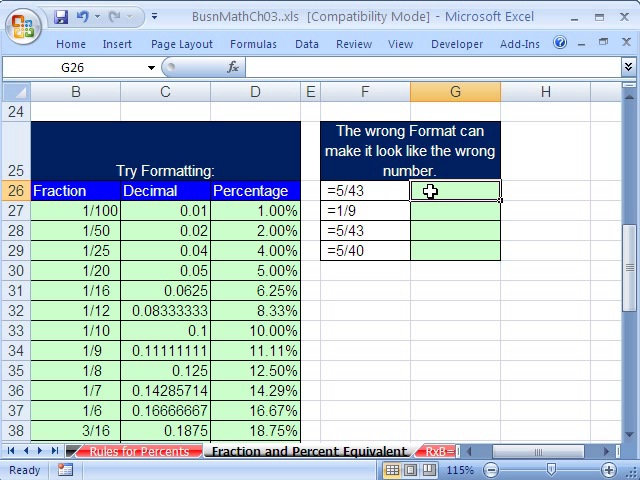
- Enter division formulas in G26:G29 giving 0.11627907, 0.11111111, 0.11627907 and 0.125, then select them
{"action": "type", "text": "="}
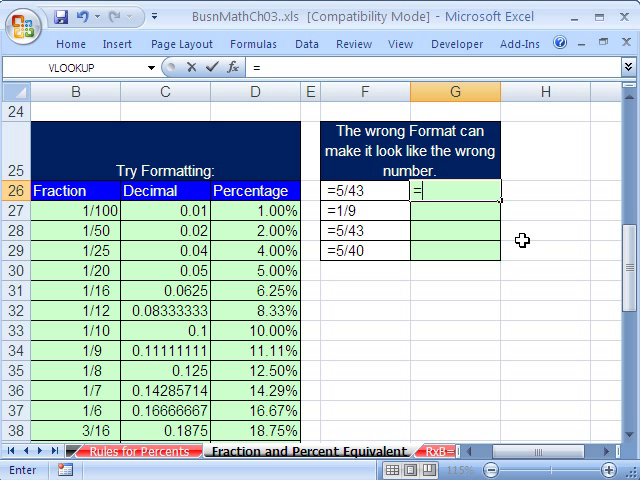
{"action": "key", "text": "Return"}
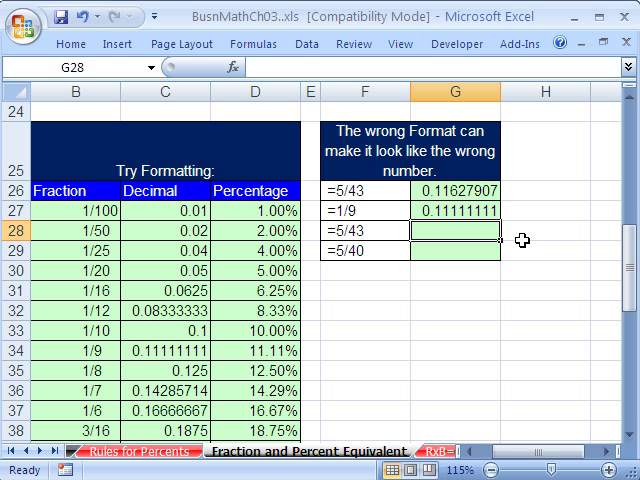
{"action": "type", "text": "=5"}
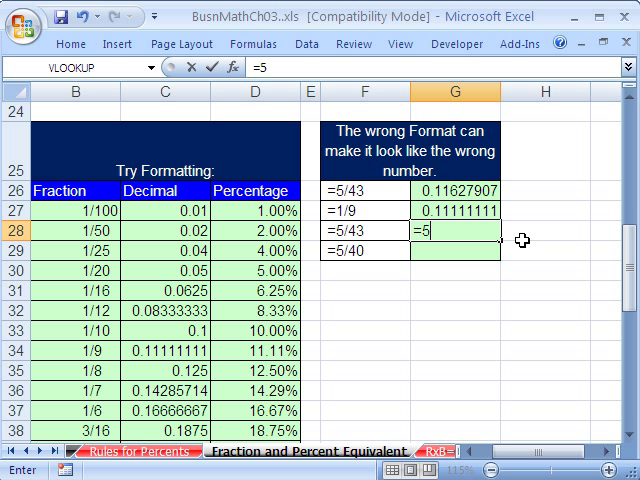
{"action": "type", "text": "/"}
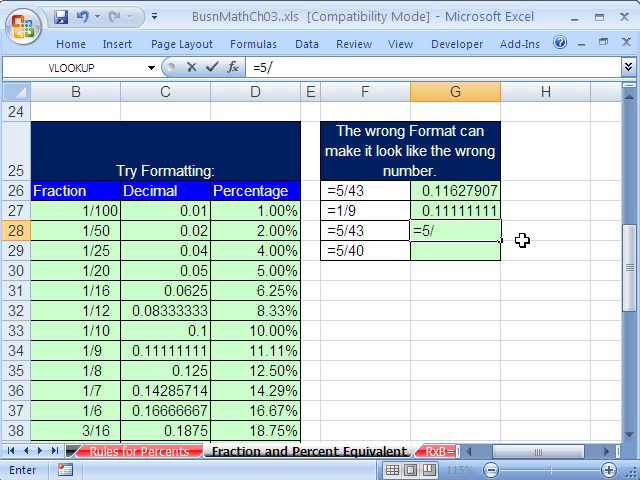
{"action": "key", "text": "Return"}
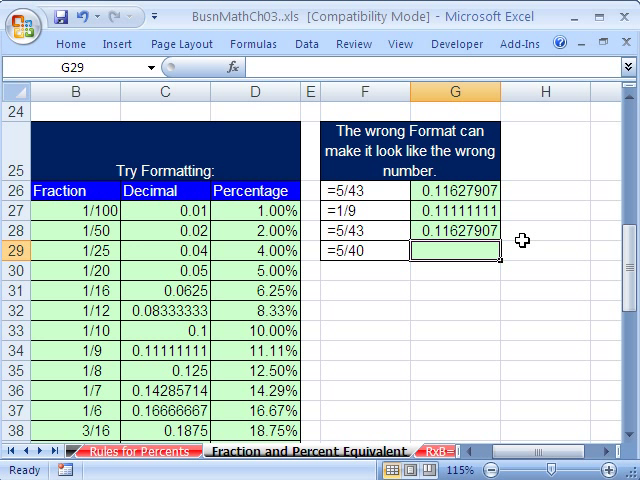
{"action": "type", "text": "=4"}
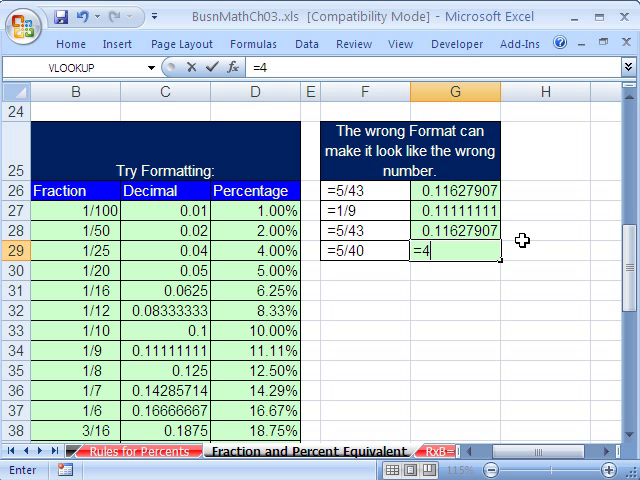
{"action": "type", "text": "/"}
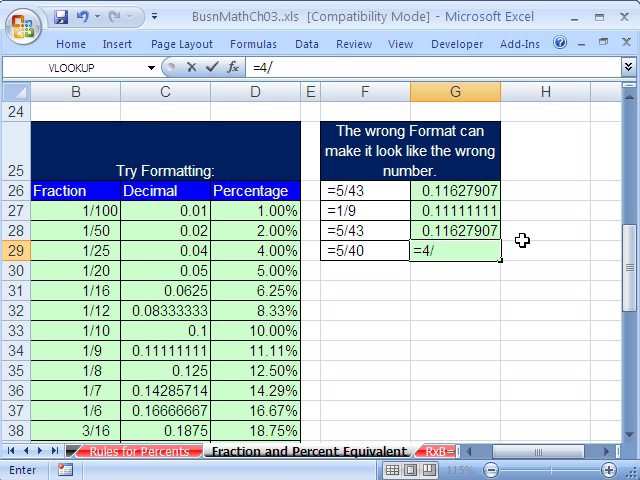
{"action": "type", "text": "5"}
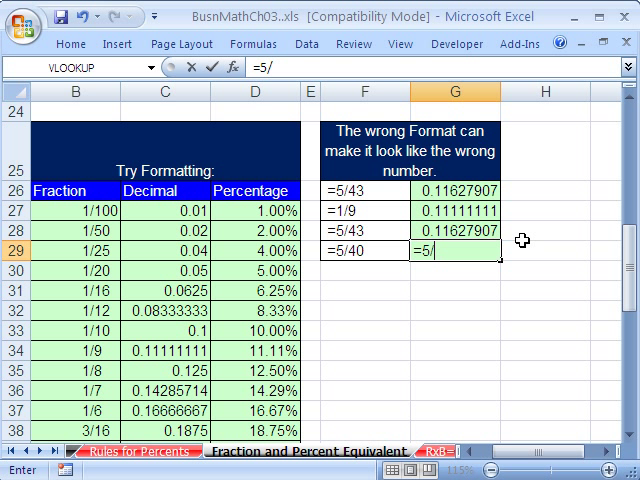
{"action": "key", "text": "Return"}
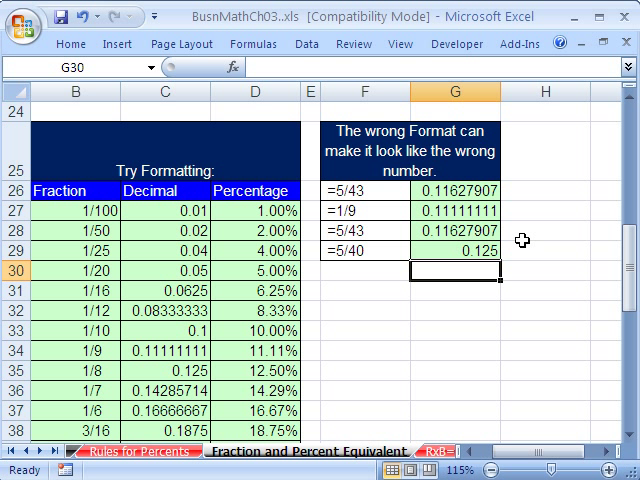
{"action": "left_click_drag", "start_coordinate": [456, 190], "coordinate": [456, 252]}
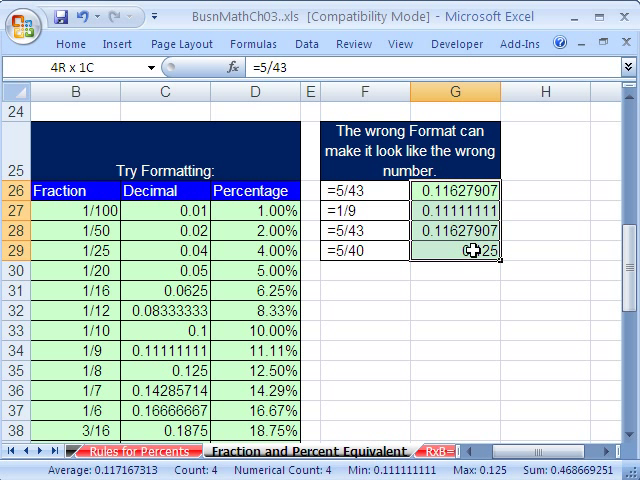
- Format G26:G29 as one-digit fractions so they read 1/9, 1/9, 1/9 and 1/8
{"action": "left_click", "coordinate": [464, 192]}
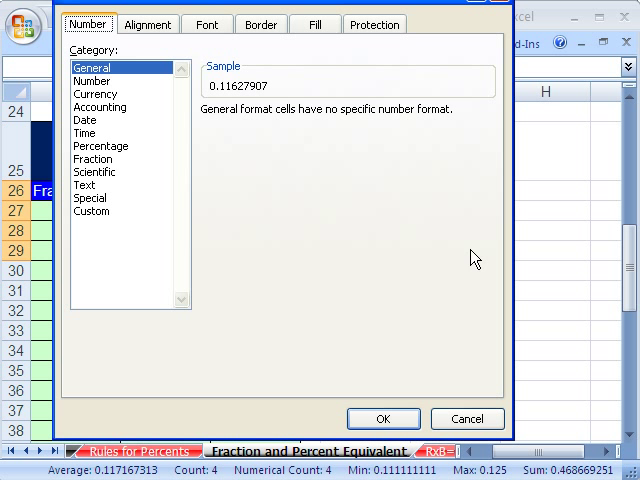
{"action": "left_click", "coordinate": [92, 158]}
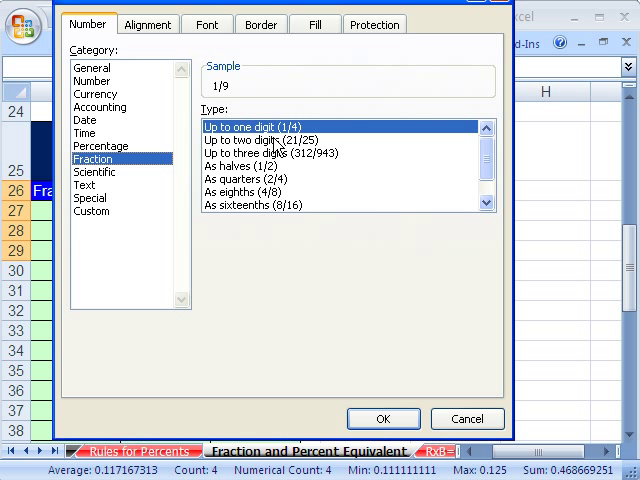
{"action": "left_click", "coordinate": [384, 418]}
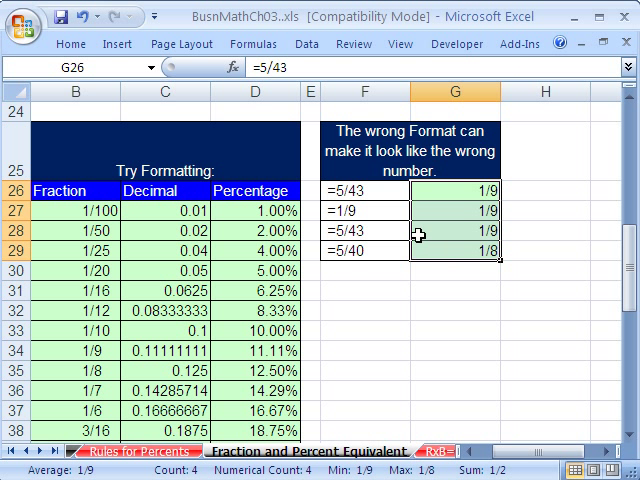
{"action": "mouse_move", "coordinate": [432, 244]}
{"action": "type", "text": "="}
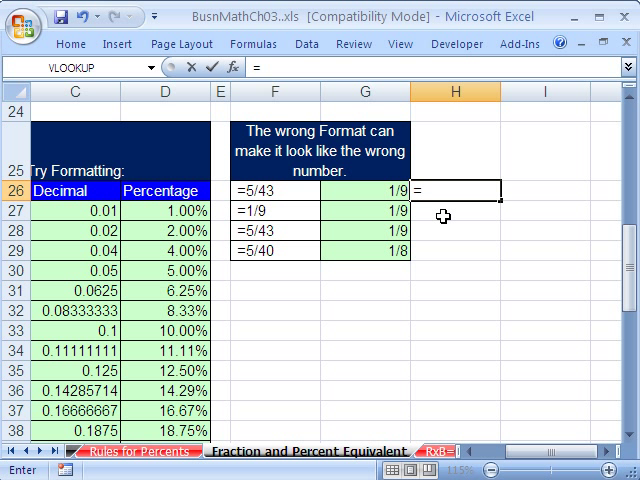
- Enter =5/43 in column H to show the true decimal 0.11627907 beside the fraction
{"action": "type", "text": "5/43"}
{"action": "left_click", "coordinate": [454, 210]}
{"action": "type", "text": "=1"}
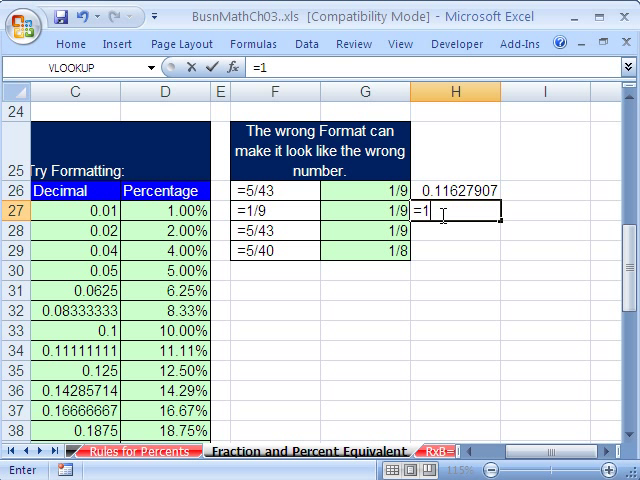
{"action": "key", "text": "Return"}
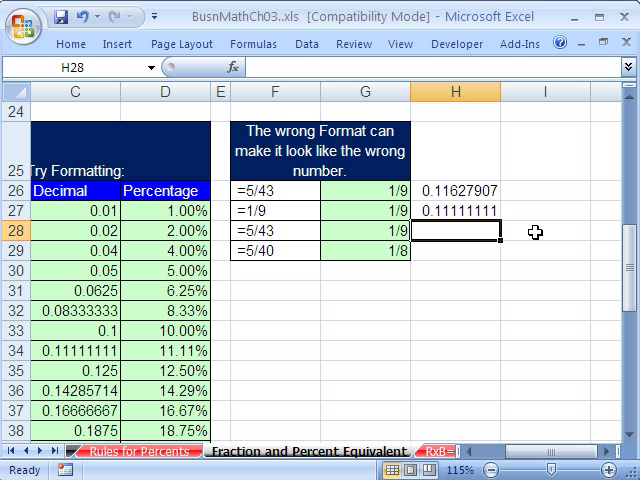
{"action": "mouse_move", "coordinate": [414, 188]}
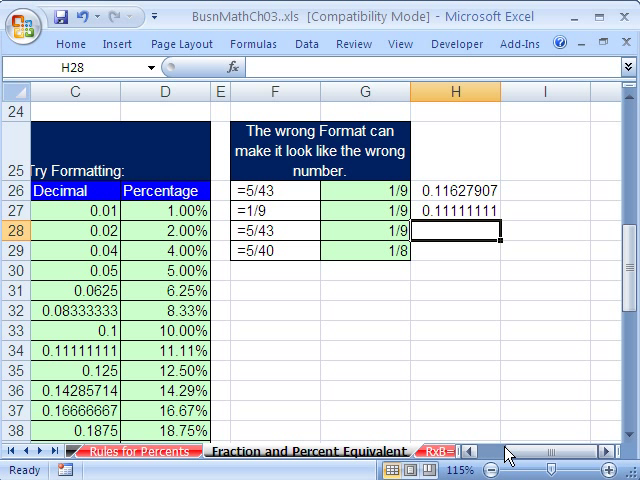
{"action": "mouse_move", "coordinate": [436, 404]}
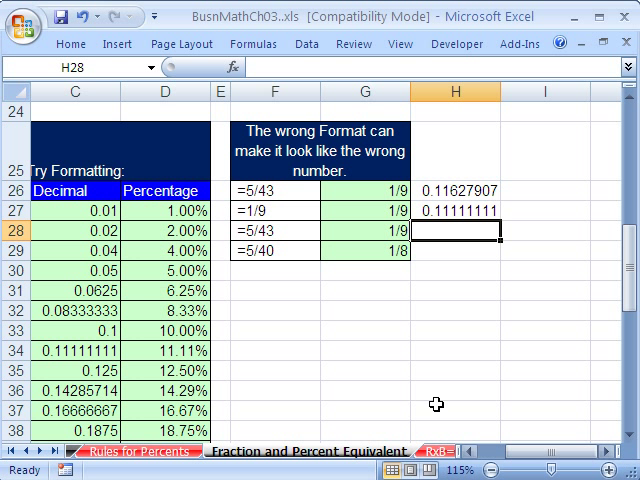
{"action": "mouse_move", "coordinate": [374, 194]}
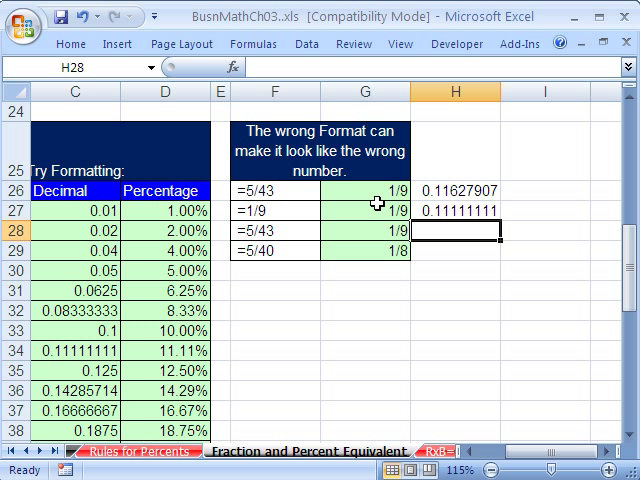
{"action": "mouse_move", "coordinate": [392, 232]}
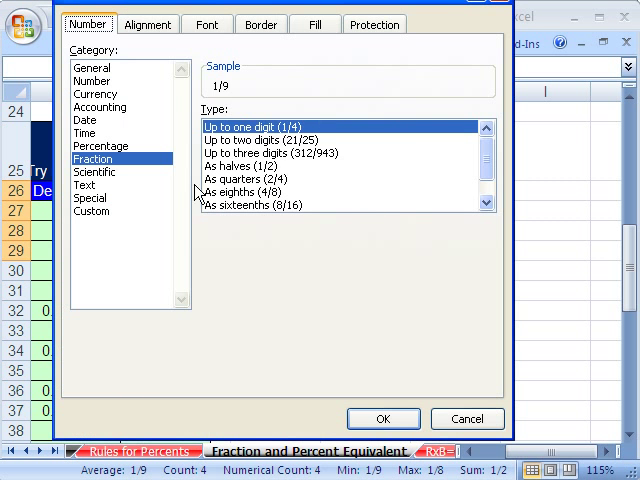
- Reformat G26:G29 as three-digit fractions, revealing 5/43, 1/9, 5/43 and 1/8
{"action": "left_click", "coordinate": [270, 152]}
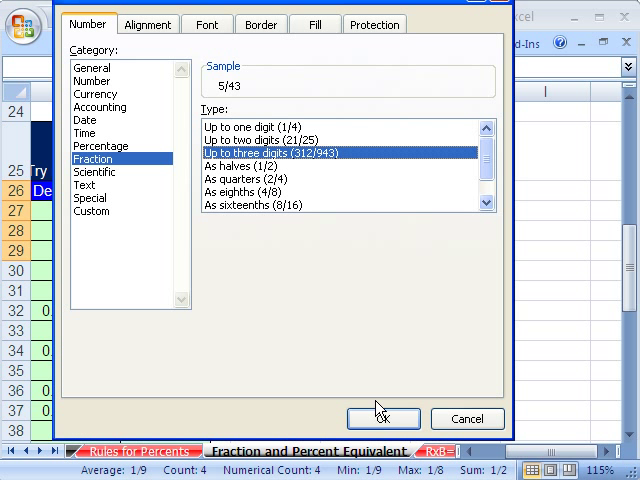
{"action": "left_click", "coordinate": [384, 420]}
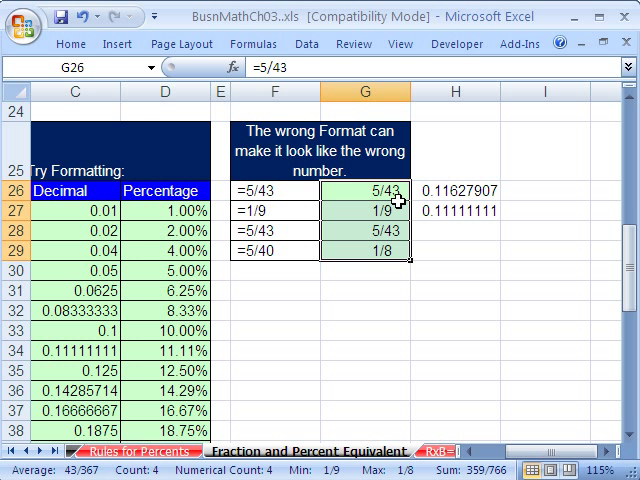
{"action": "mouse_move", "coordinate": [416, 292]}
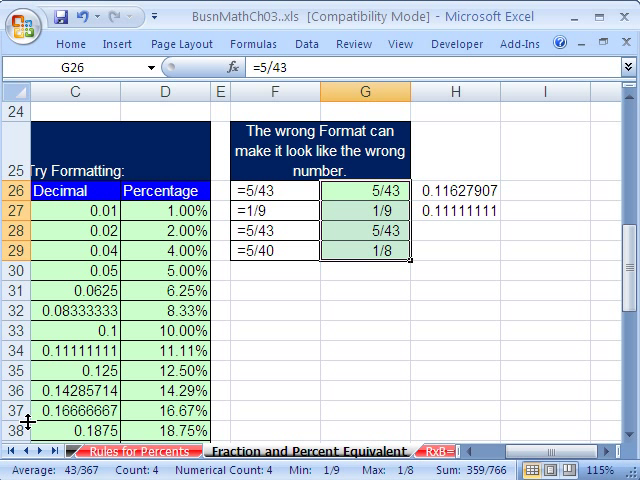
{"action": "mouse_move", "coordinate": [366, 346]}
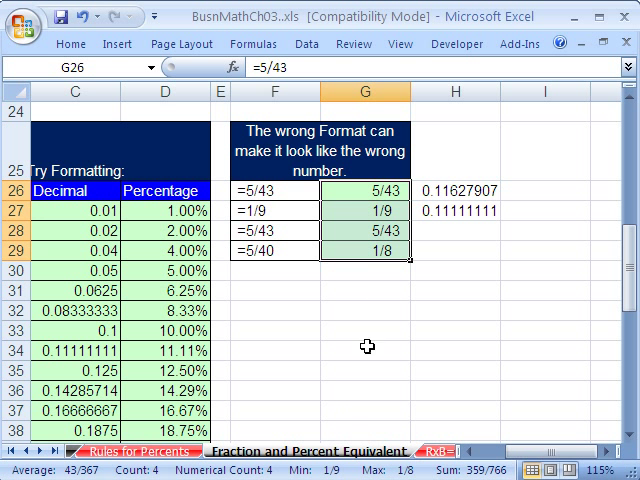